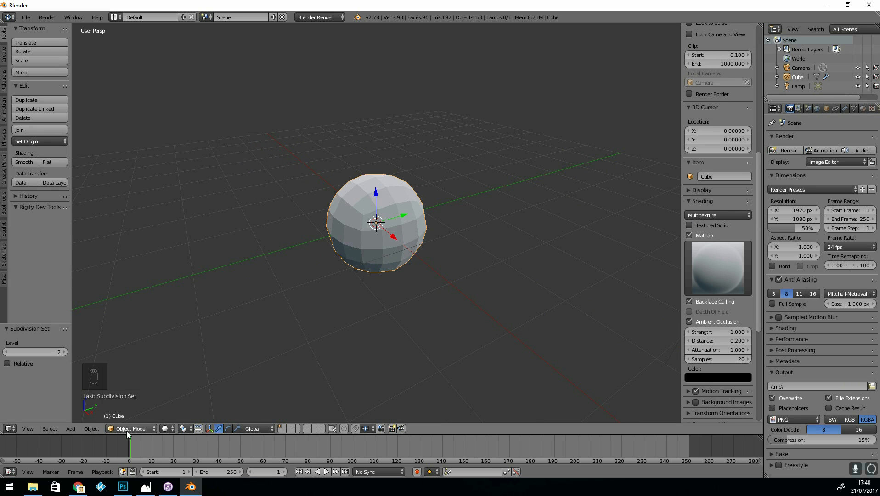
- Begin sculpting the sphere into an elongated blob with dynamic topology
key(ctrl+2)
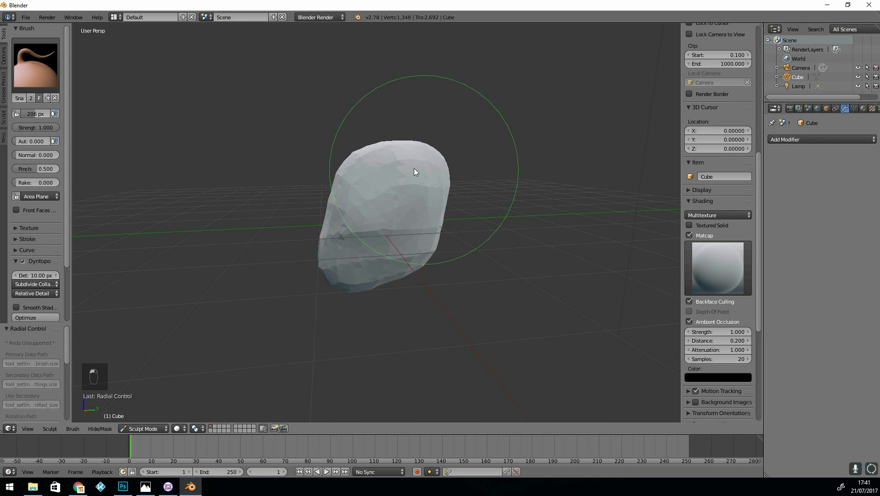
- Pull the blob up into a head and build out the neck and shoulders
drag(414, 172, 470, 342)
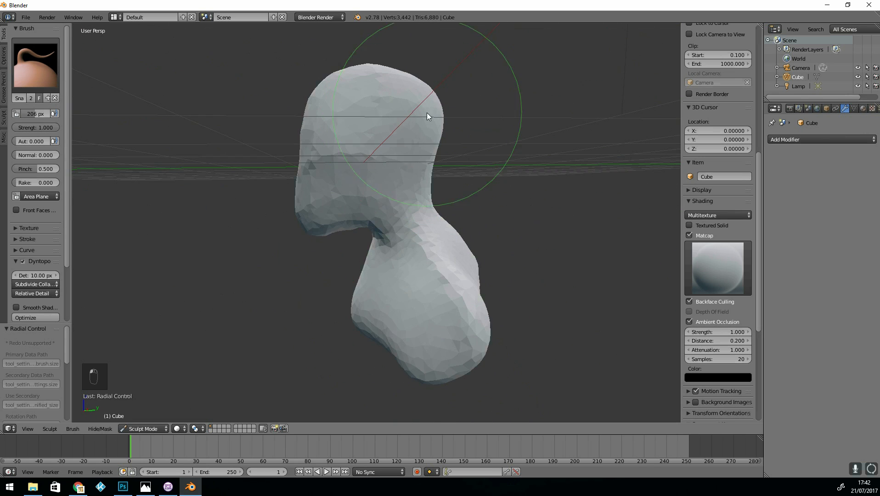
drag(427, 118, 393, 260)
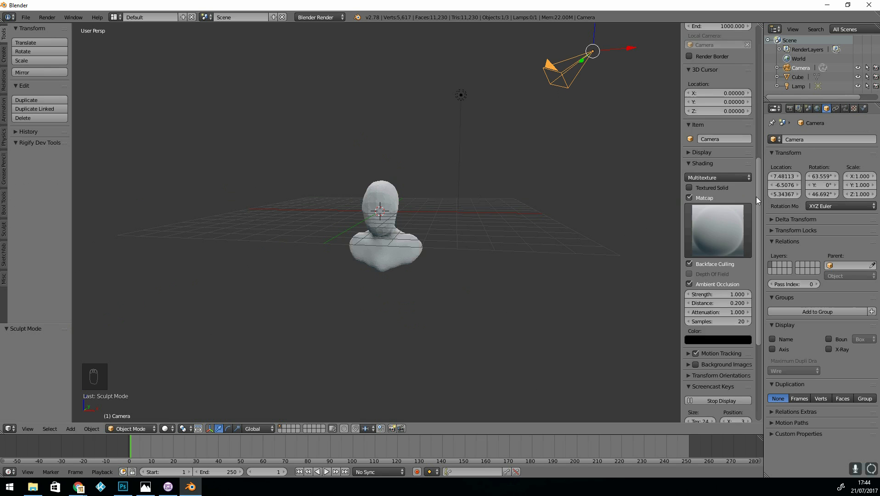
- Return to sculpting to model the brow, nose, lips and ear on the bust
key(Tab)
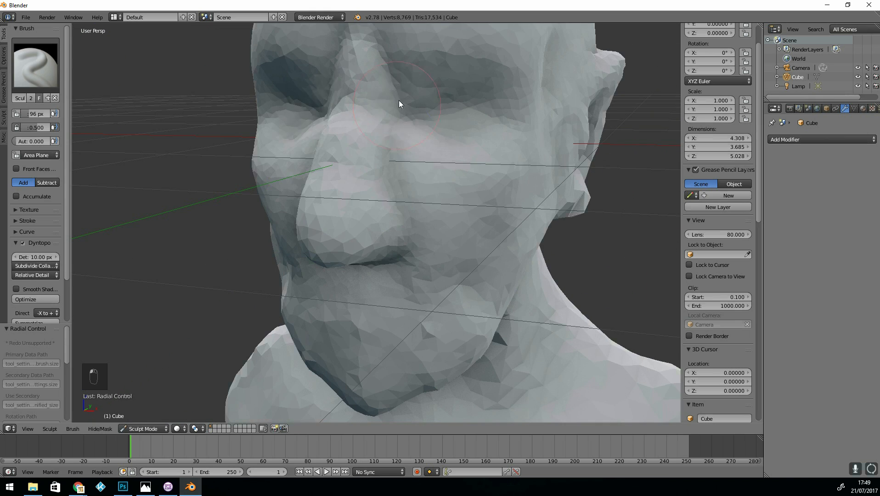
- Crease wrinkles beside the nose, around the mouth and on the cheek below the eye
drag(399, 103, 479, 173)
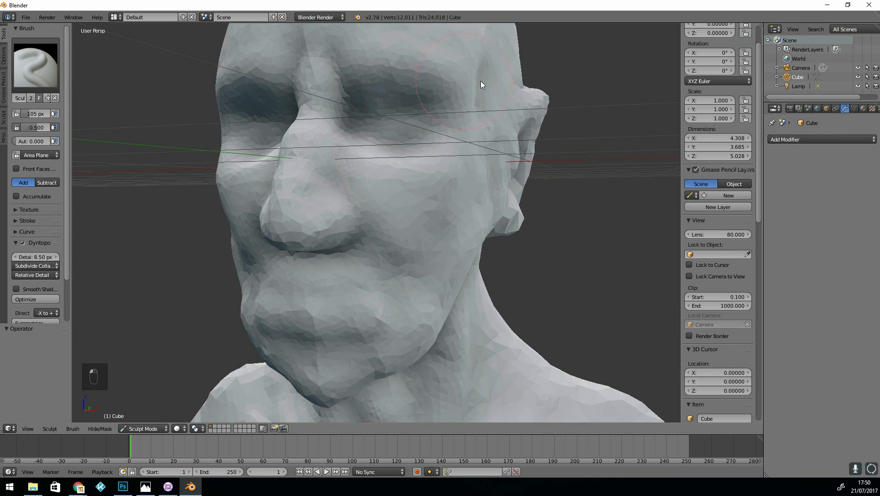
drag(479, 85, 398, 293)
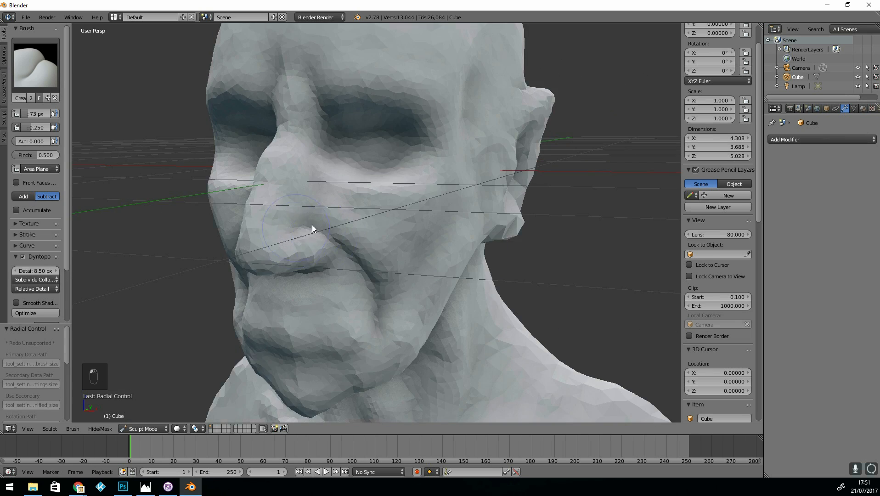
drag(313, 229, 413, 216)
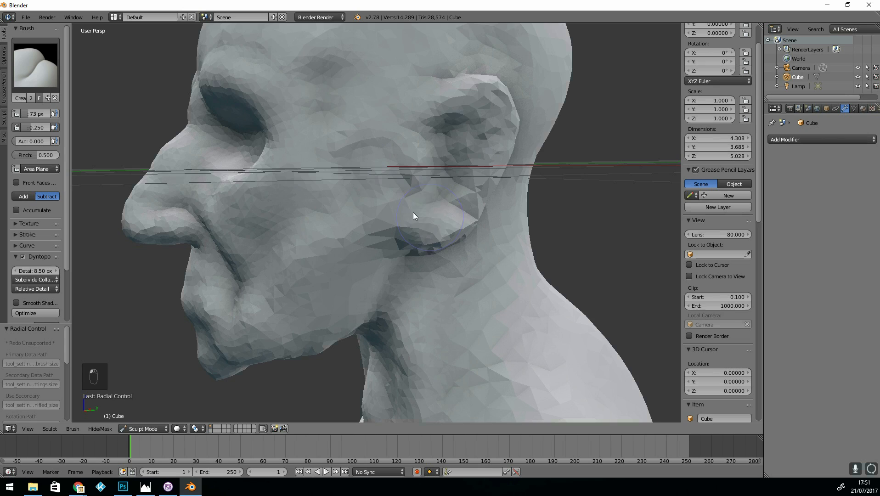
drag(413, 216, 365, 327)
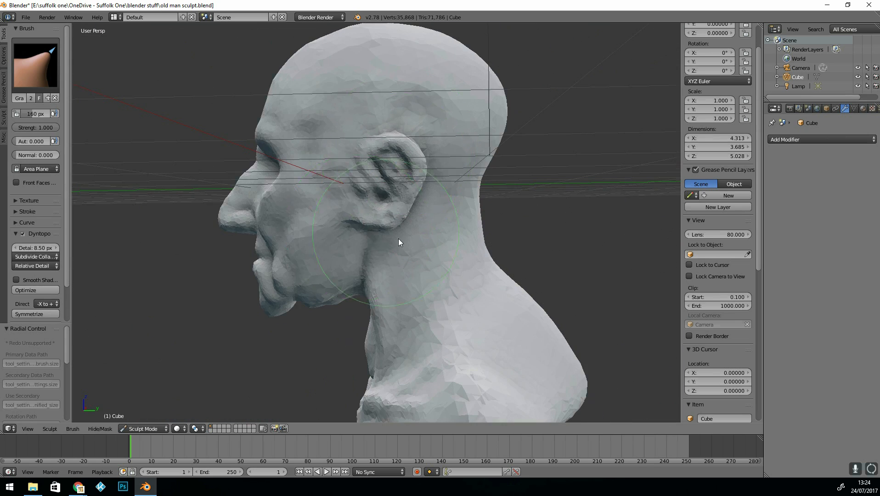
- Reshape the side of the head and ear before working the eyes and wrinkles
drag(399, 241, 426, 197)
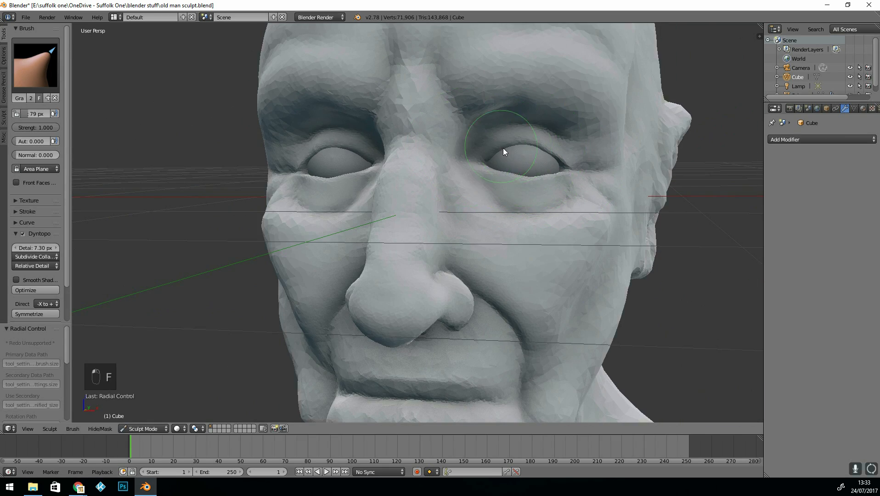
- Turn to the head's profile and resize the brush to build up the lips and chin
drag(494, 151, 492, 236)
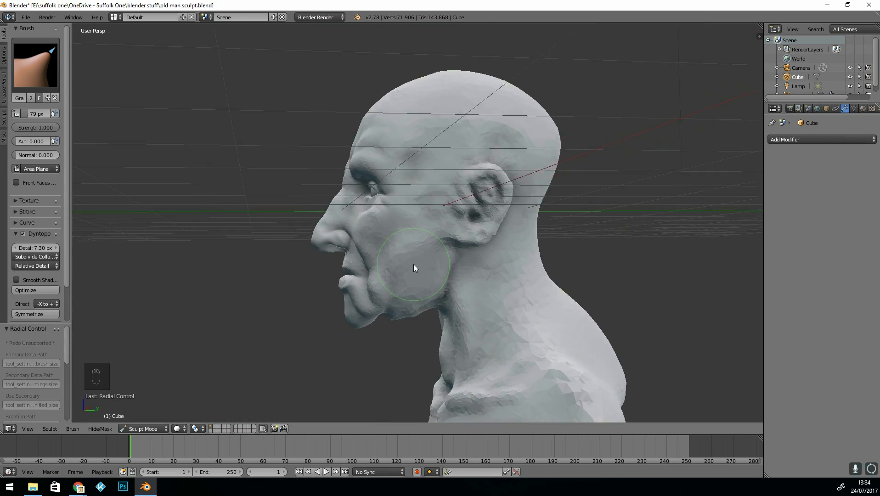
key(ctrl+z)
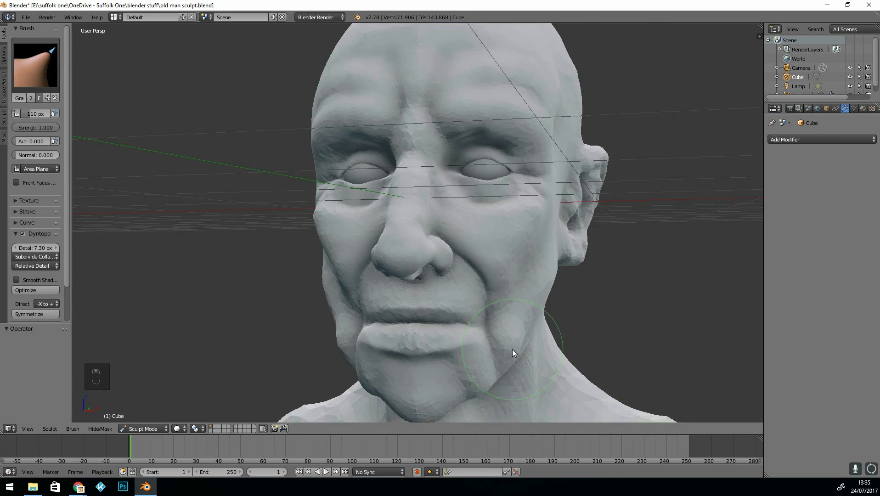
key(f)
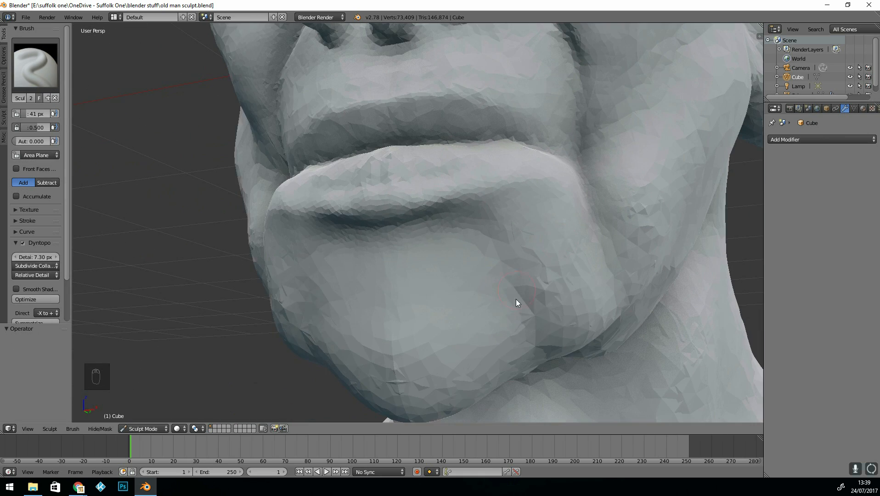
- Resize the brush to define the lips and carve the nasolabial folds
key(f)
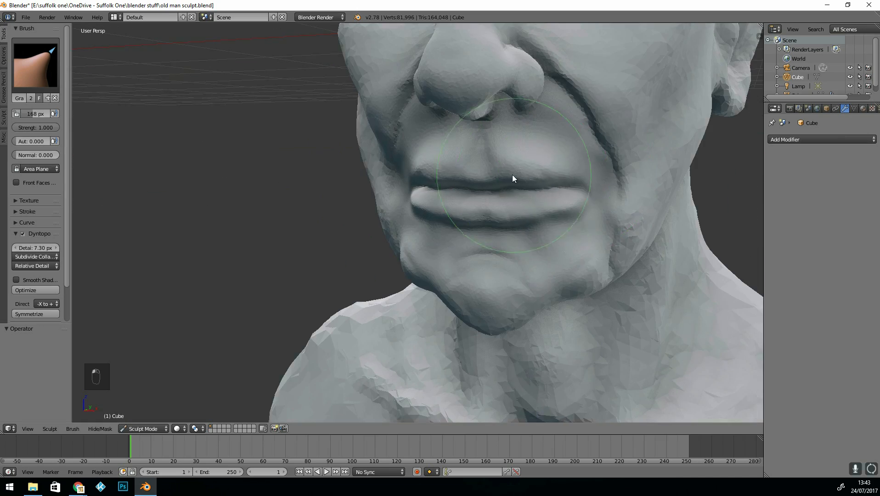
- Refine the lips, then inspect the dense dyntopo mesh in Edit Mode and undo back
drag(505, 168, 457, 253)
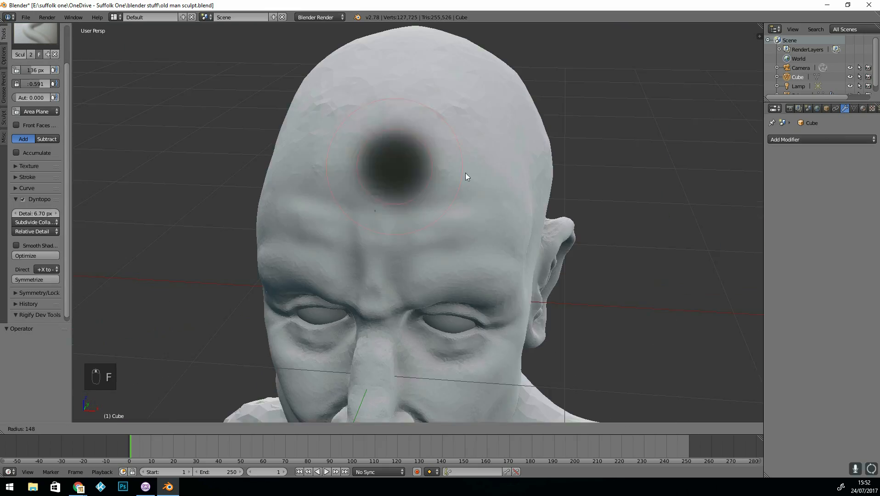
click(143, 429)
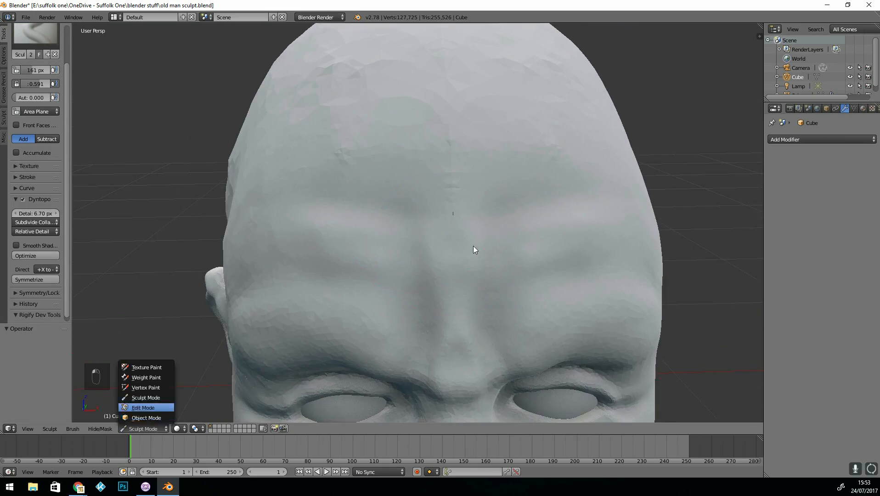
click(143, 407)
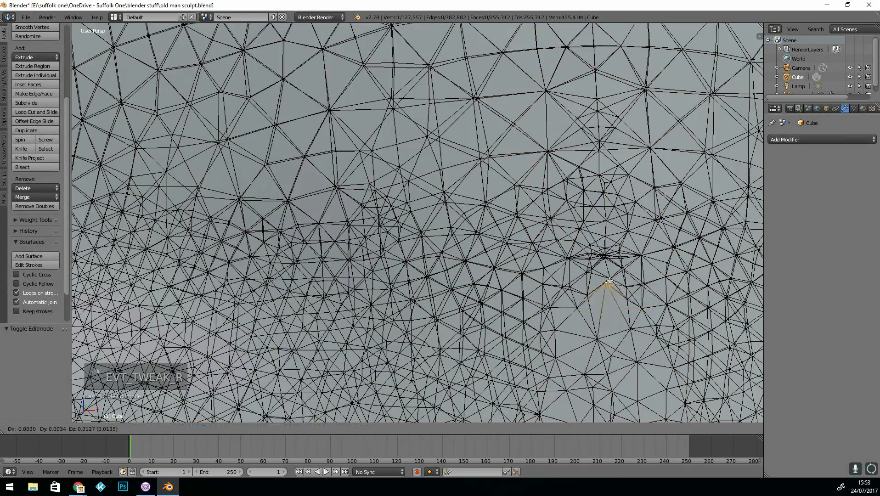
key(ctrl+z)
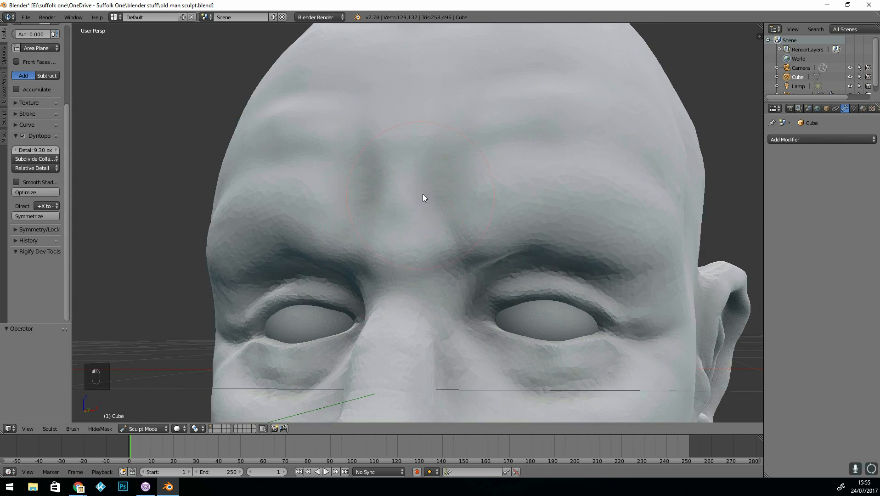
- Sculpt into the brow area and switch the interaction mode back for the head
drag(424, 198, 520, 150)
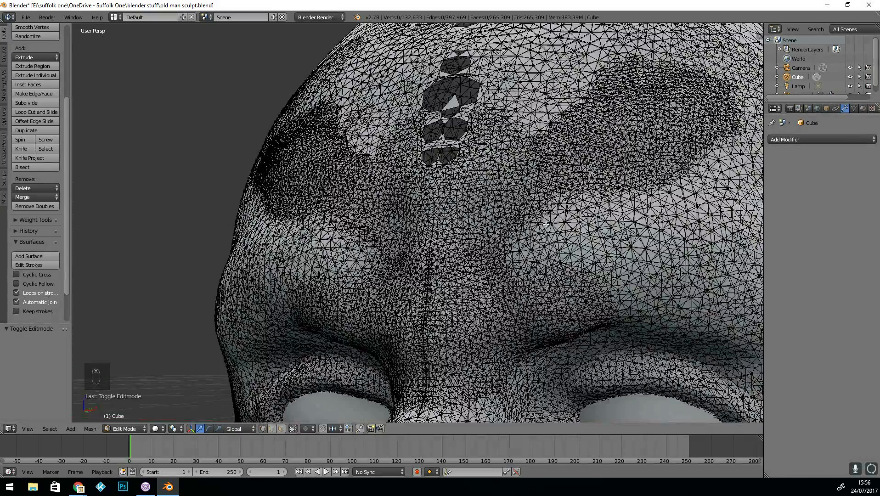
click(126, 428)
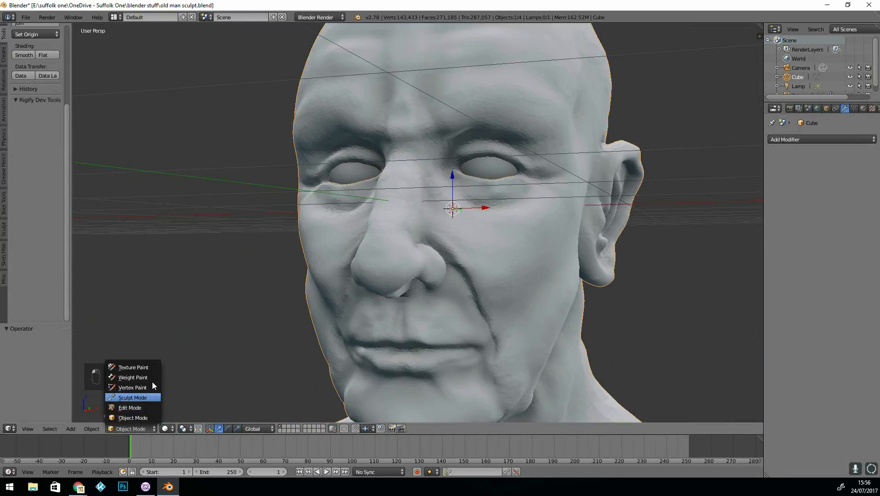
click(132, 397)
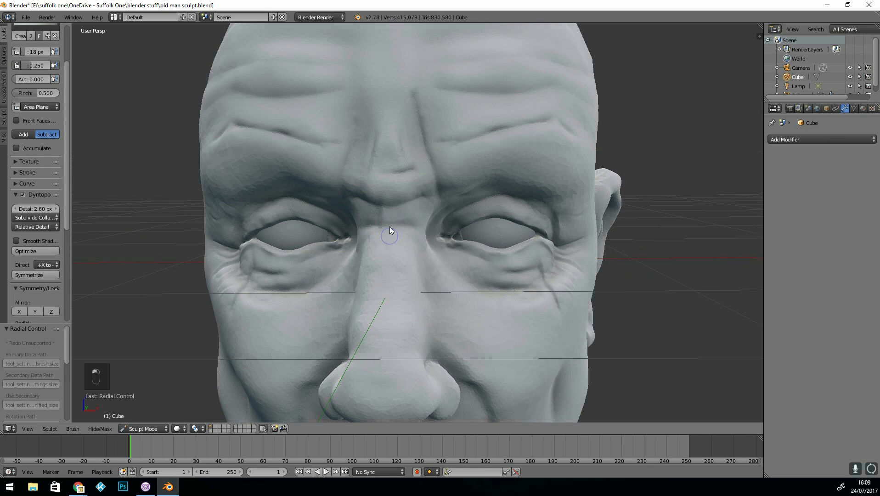
- Turn the view to see the wrinkled face at an angle
drag(393, 230, 457, 205)
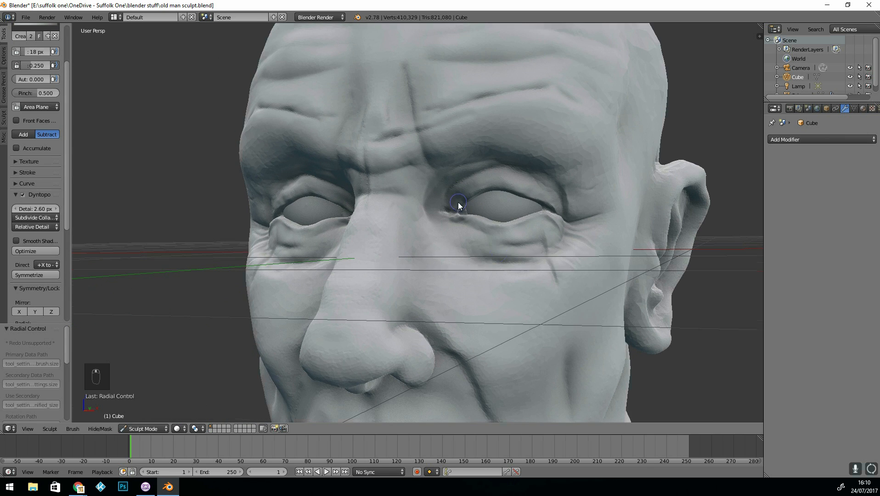
- Carve a crease near the corner of the eye for the skin texture pass
drag(458, 206, 328, 253)
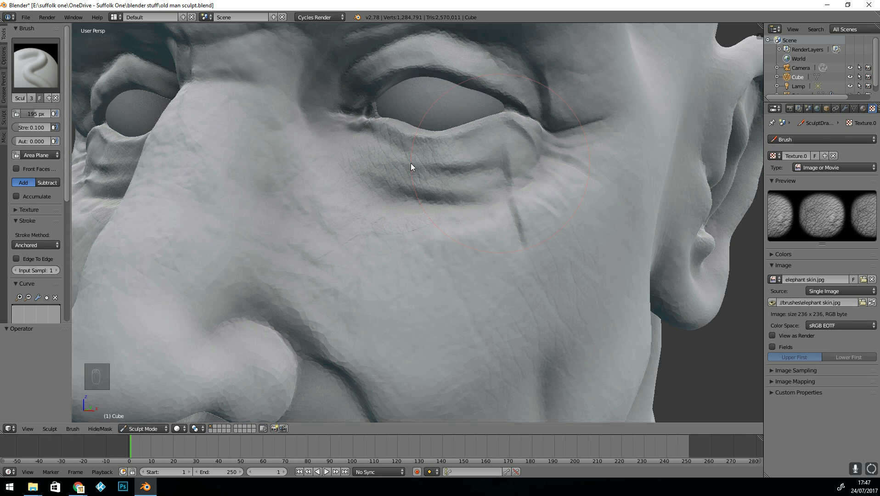
mouse_move(444, 150)
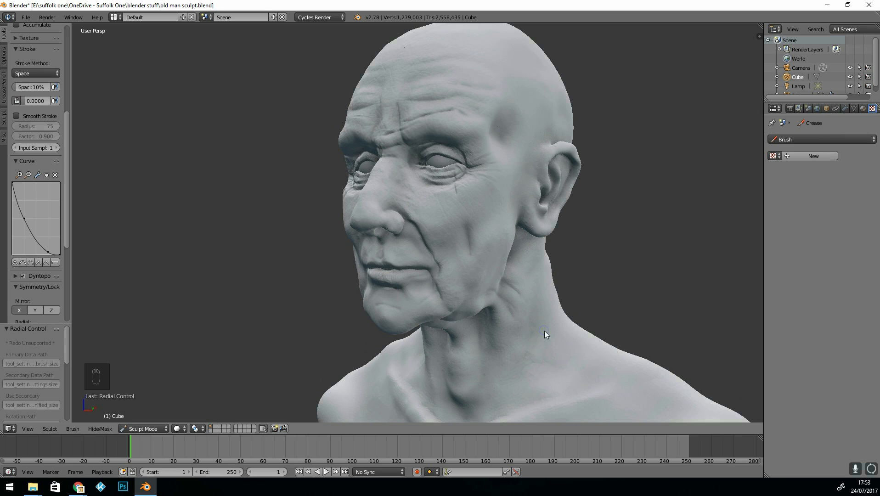
- Leave Sculpt Mode to set up lighting and a Diffuse/Glossy Mix Shader material
click(143, 429)
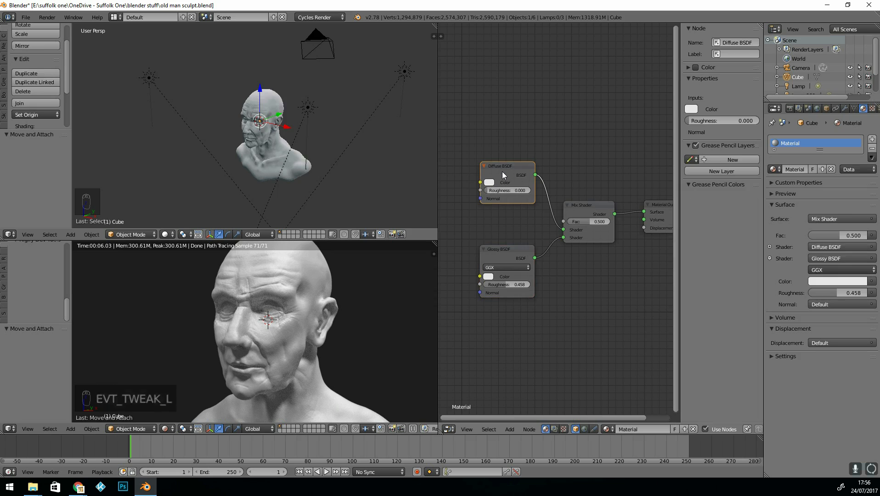
- Drive the Mix Shader Fac with a Fresnel node and tint the Diffuse colour a pinkish skin tone
click(489, 182)
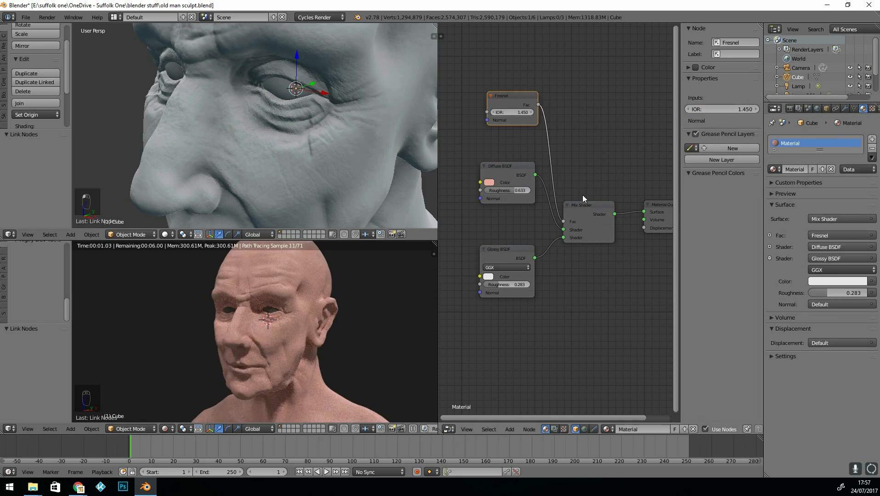
click(489, 182)
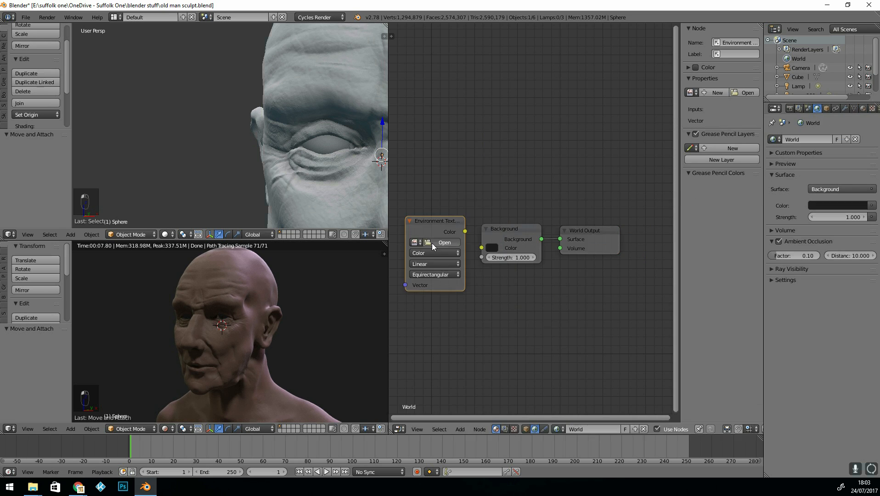
- Give the eye sphere a Glossy BSDF material with roughness 0.117 and a dark blue colour
click(445, 243)
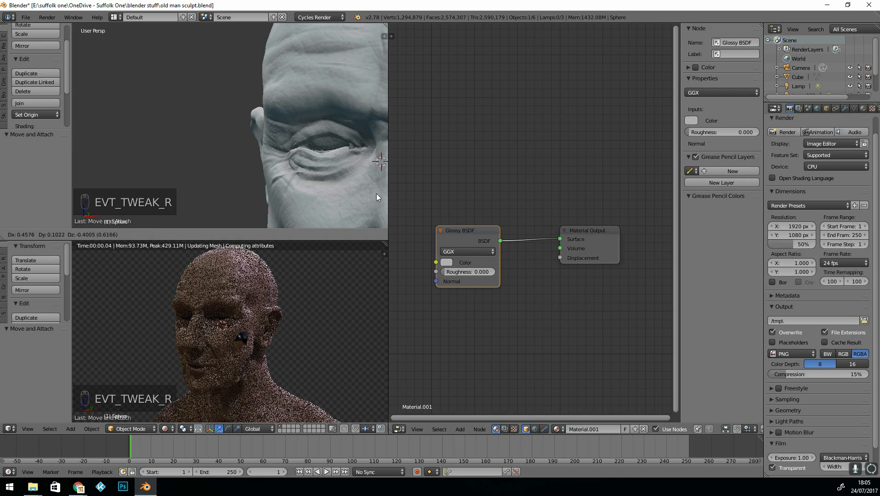
drag(469, 272, 489, 272)
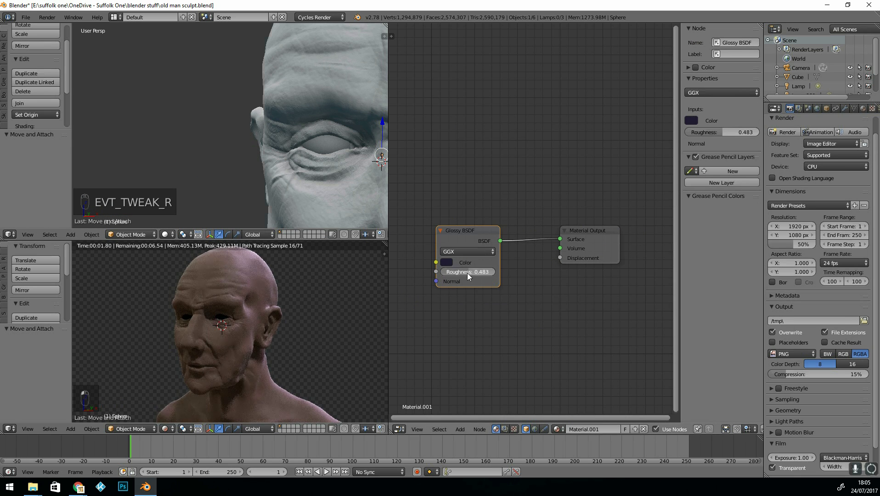
click(447, 262)
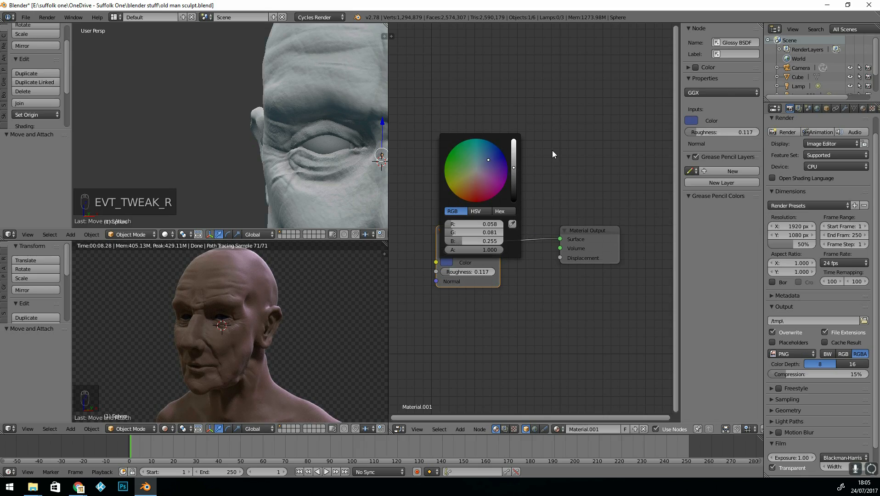